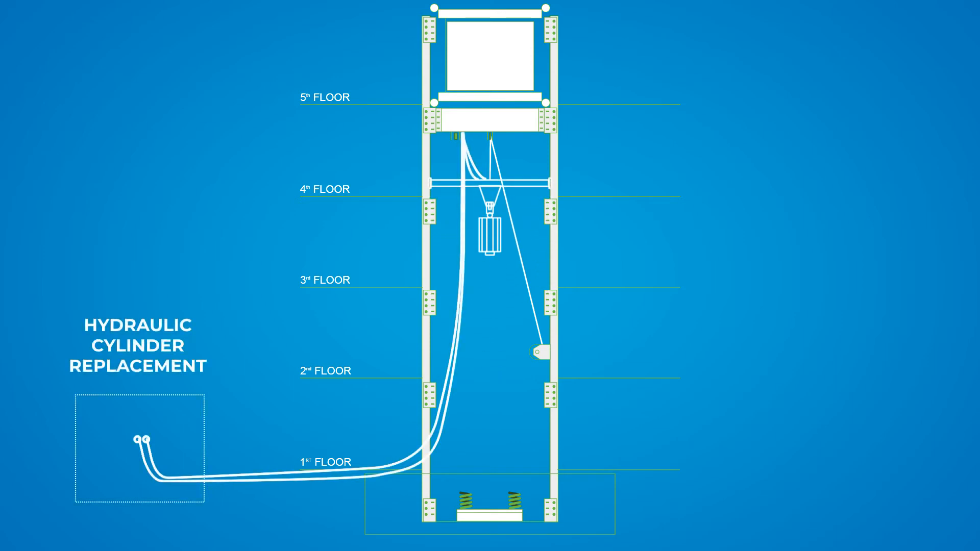
scroll(down, 3)
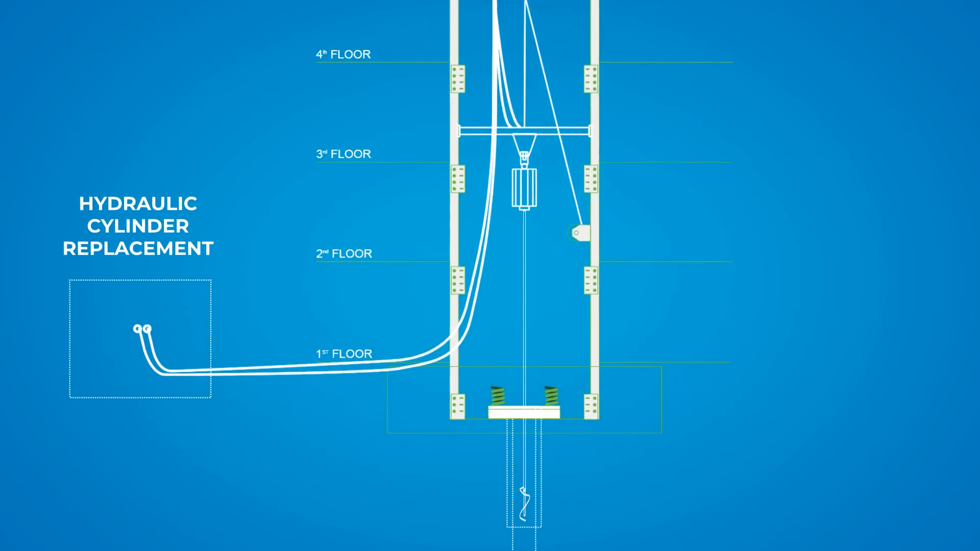